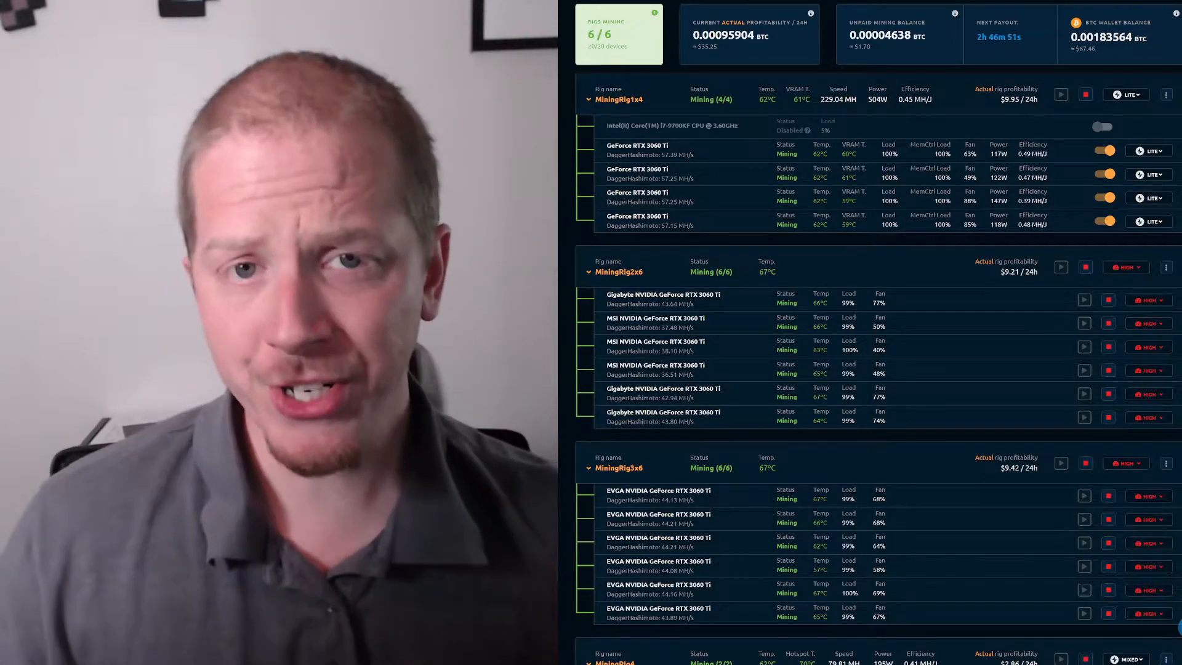
Scroll through the blog guide's steps for uninstalling and reinstalling GPU drivers
scroll(down, 3)
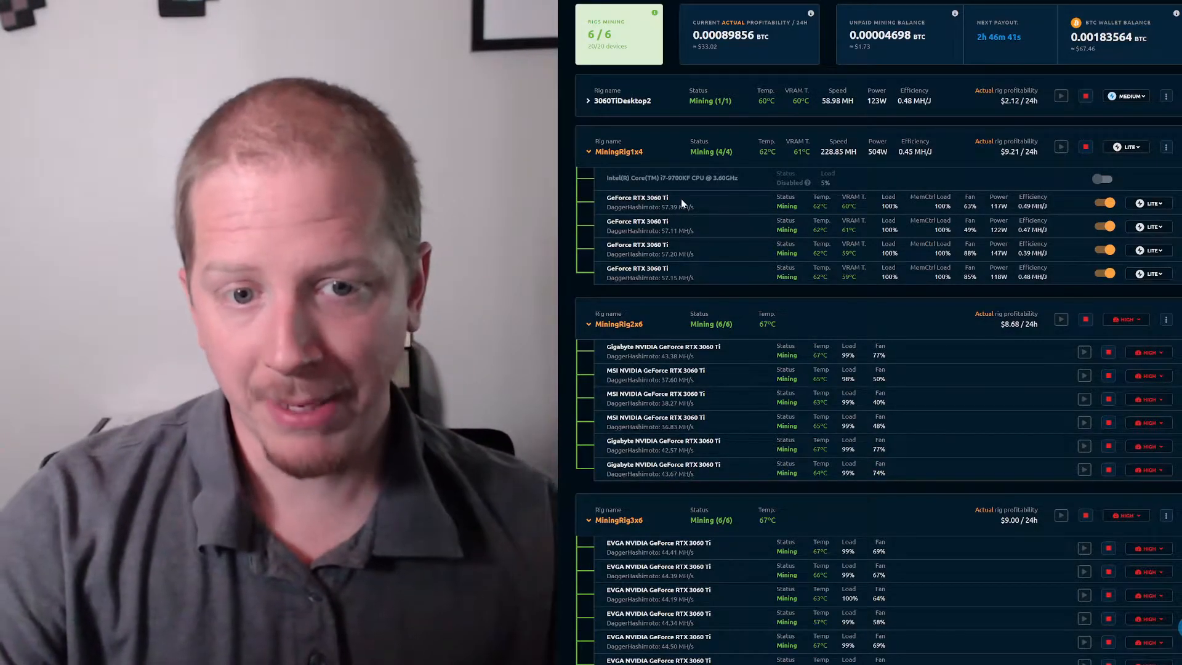
scroll(down, 3)
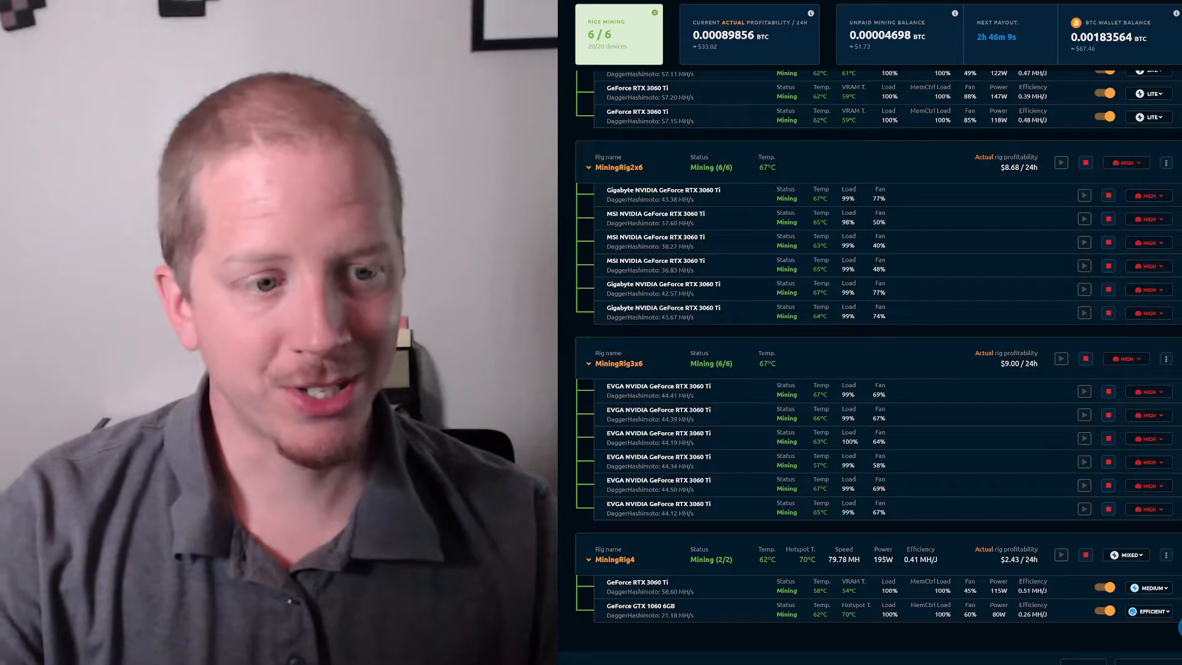
mouse_move(707, 395)
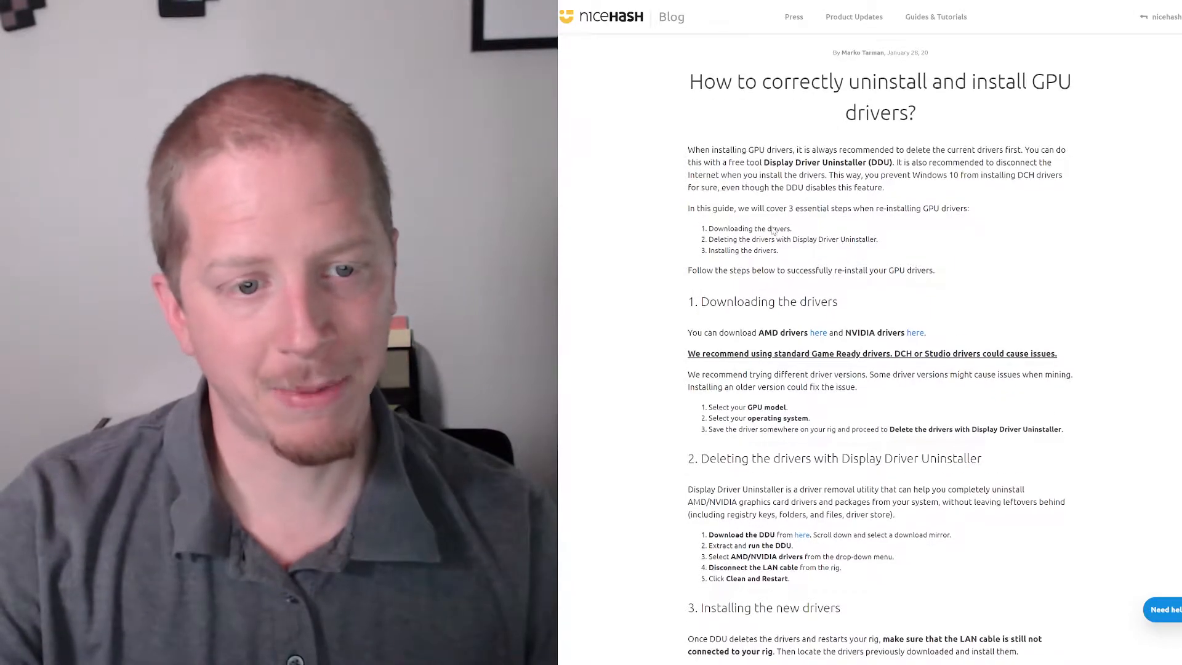
scroll(down, 3)
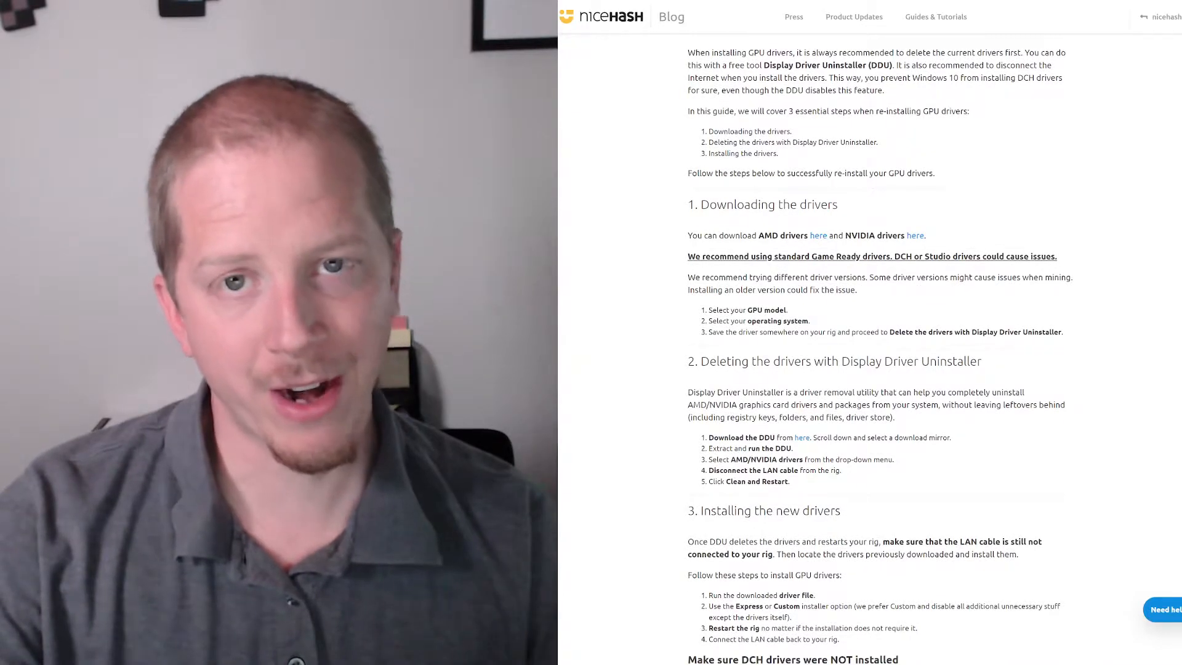
scroll(down, 3)
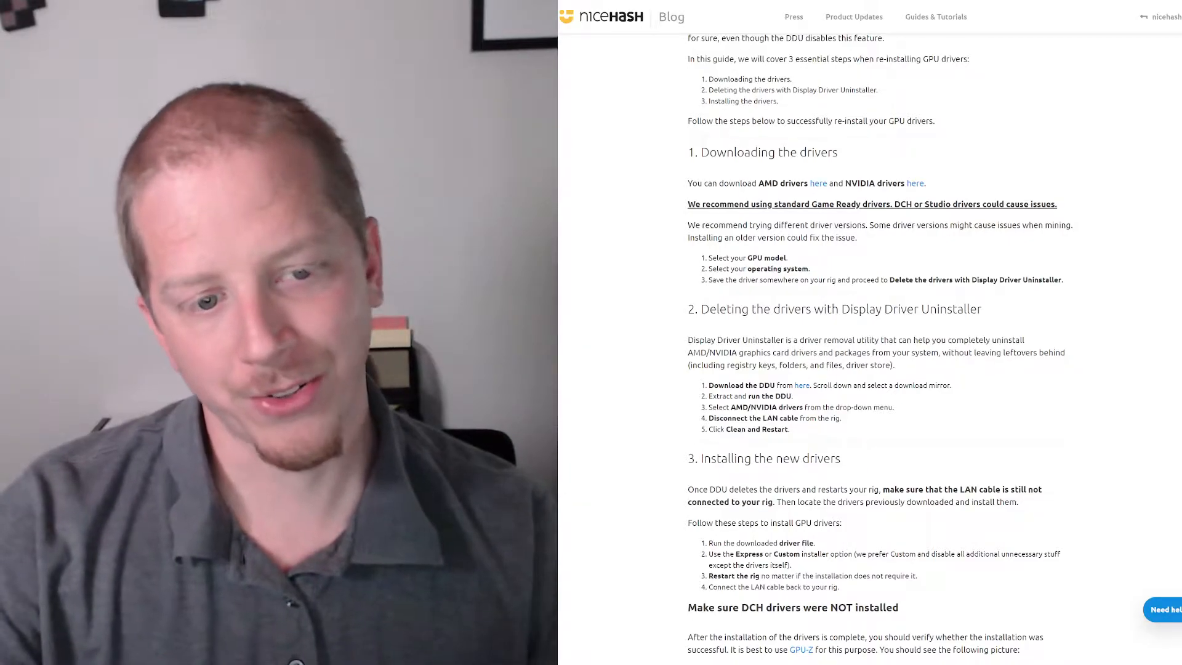
scroll(down, 3)
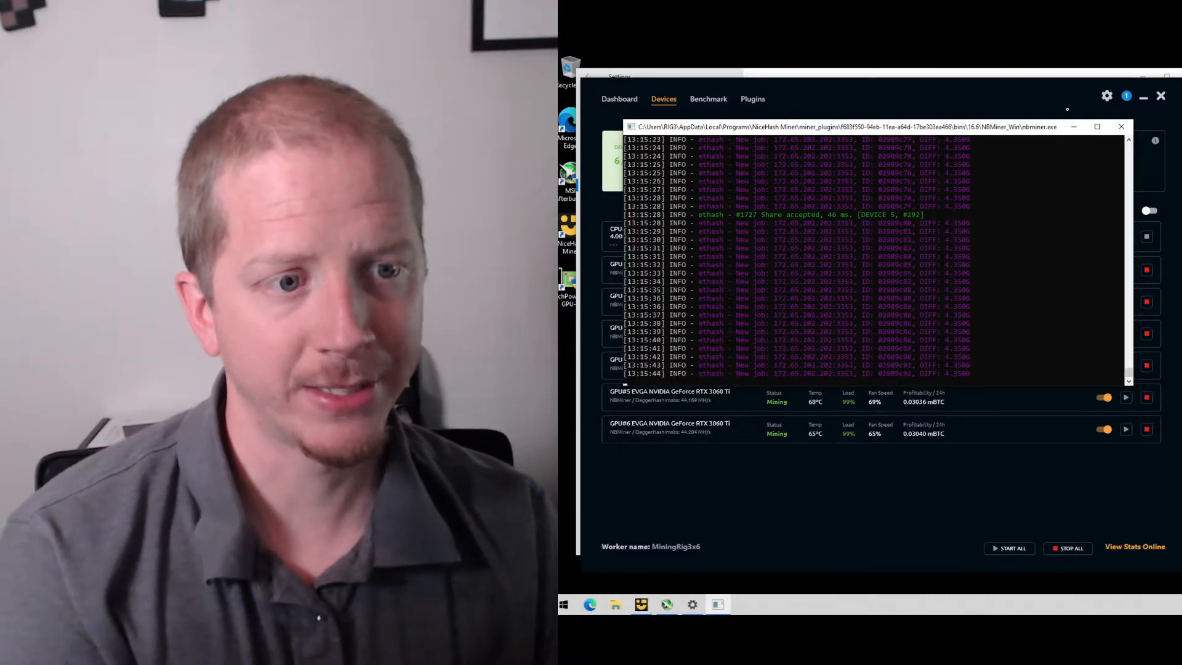
Show the notifications list with the speed-fluctuation and miner-restart entries
click(1122, 125)
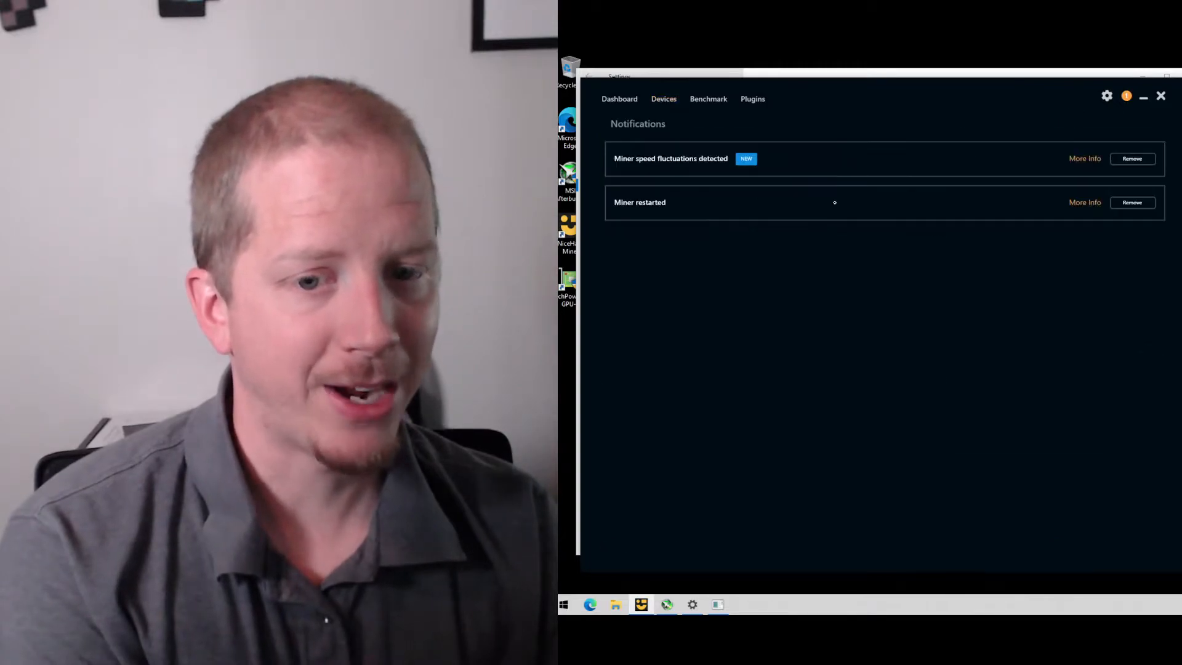
Expand the 'Miner restarted' notification showing NBMiner restarted at 08:24:13, then bring up MSI Afterburner
click(1083, 202)
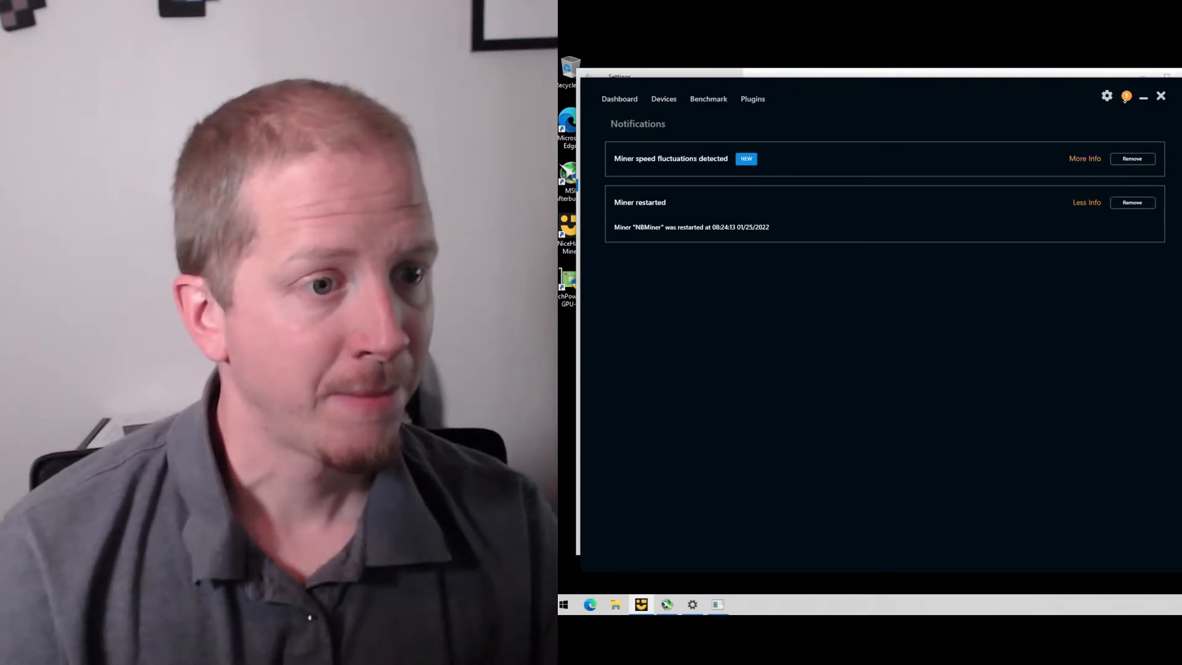
click(666, 603)
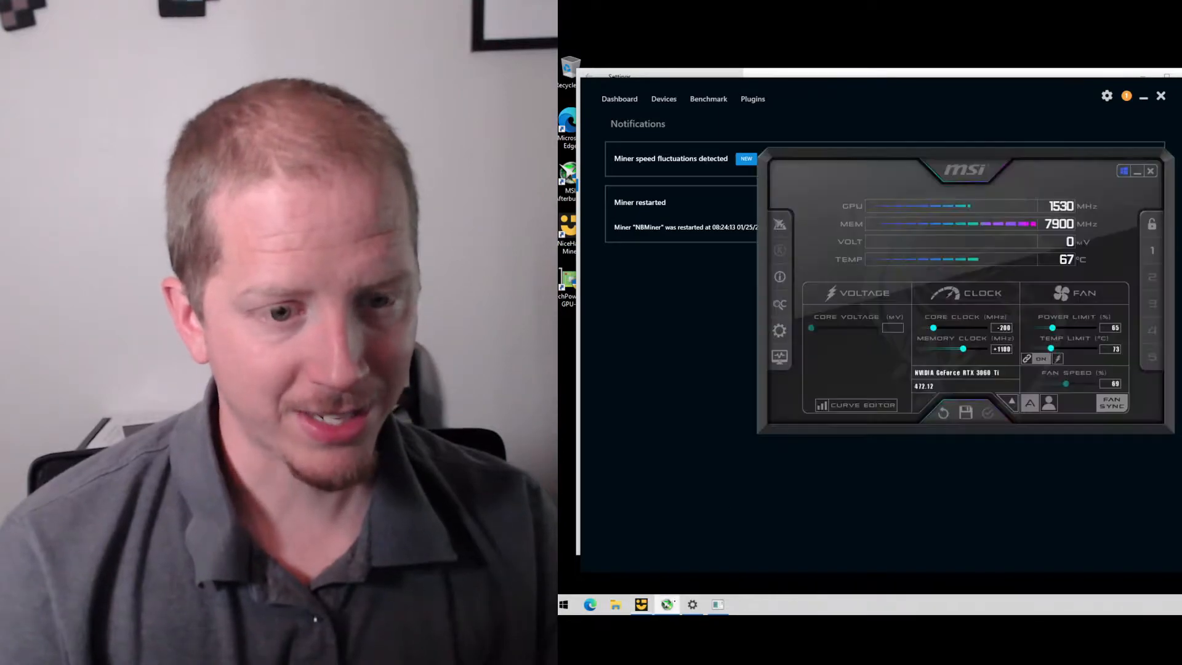
Show Afterburner's -200 core, +1100 memory, 65% power overclock and move it off the notifications to reach the benchmark page
drag(963, 170, 869, 146)
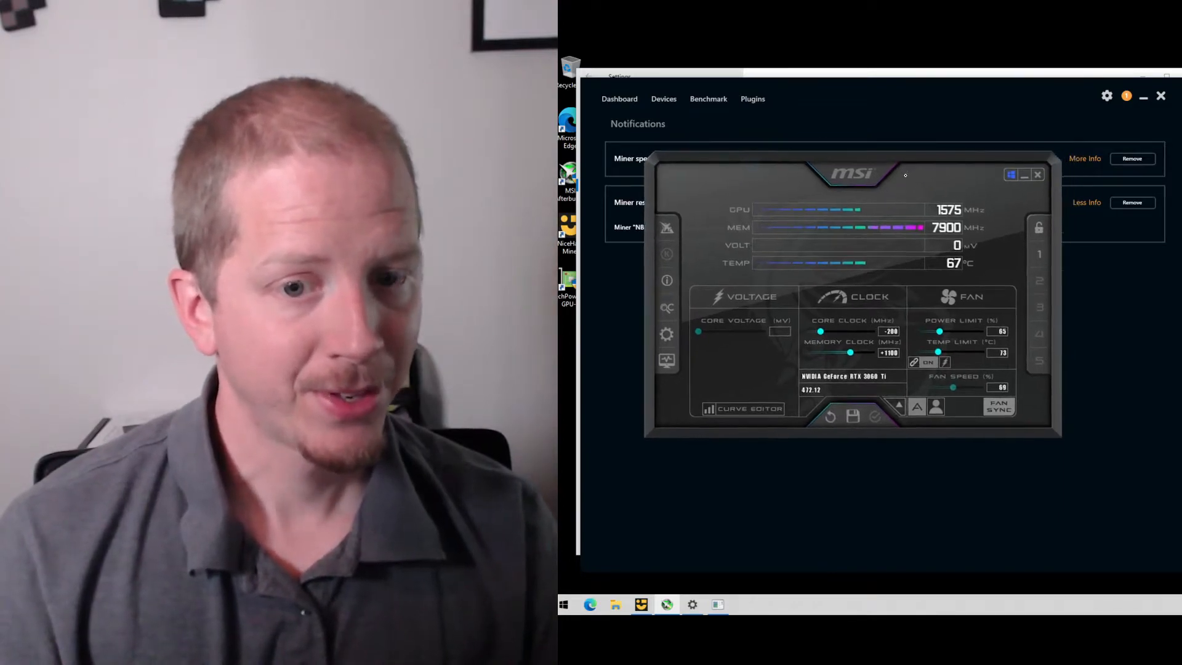
drag(852, 175, 829, 257)
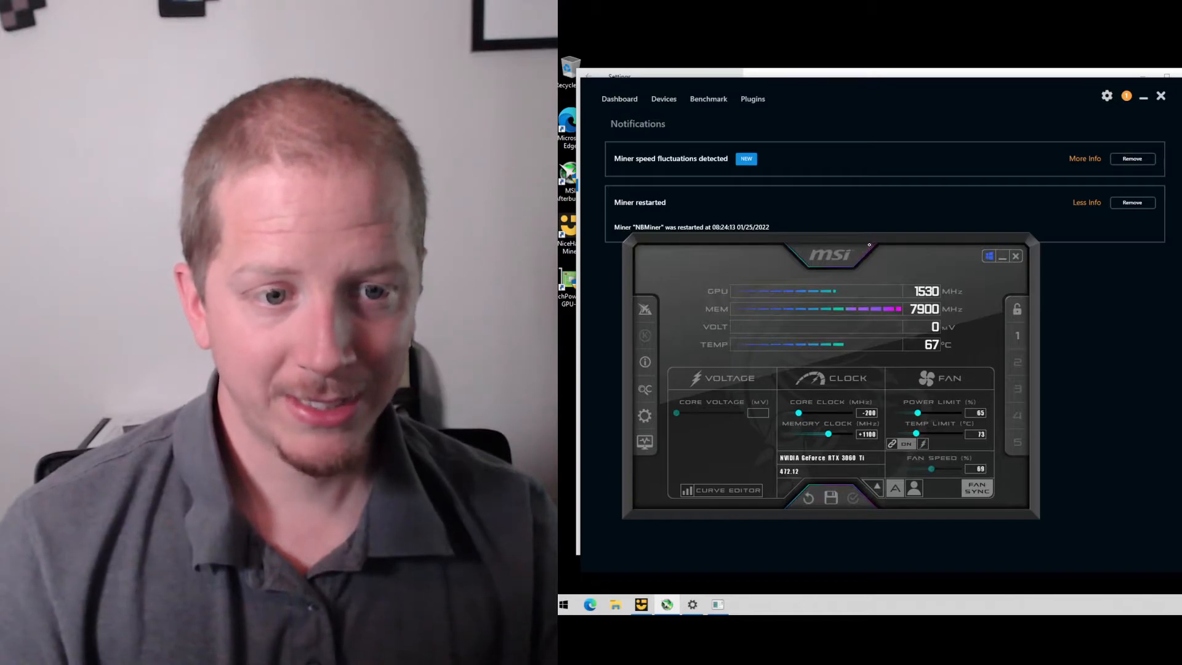
click(708, 99)
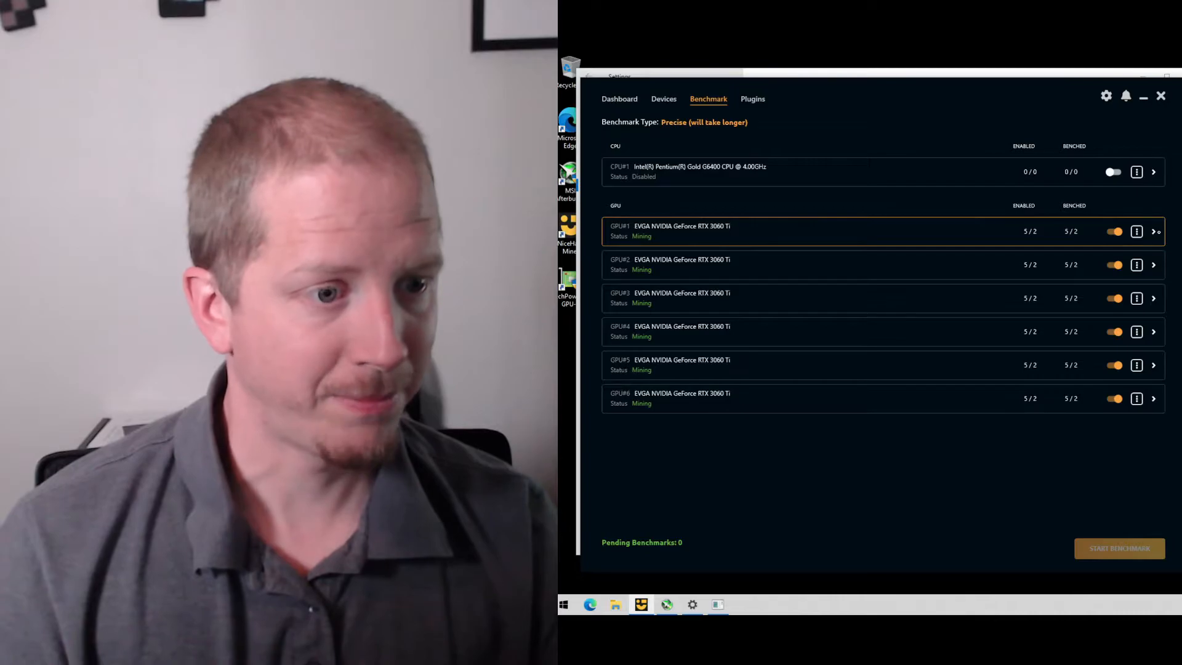
Expand GPU#1's algorithms, check the devices list, and bring up its DaggerHashimoto settings
click(1154, 231)
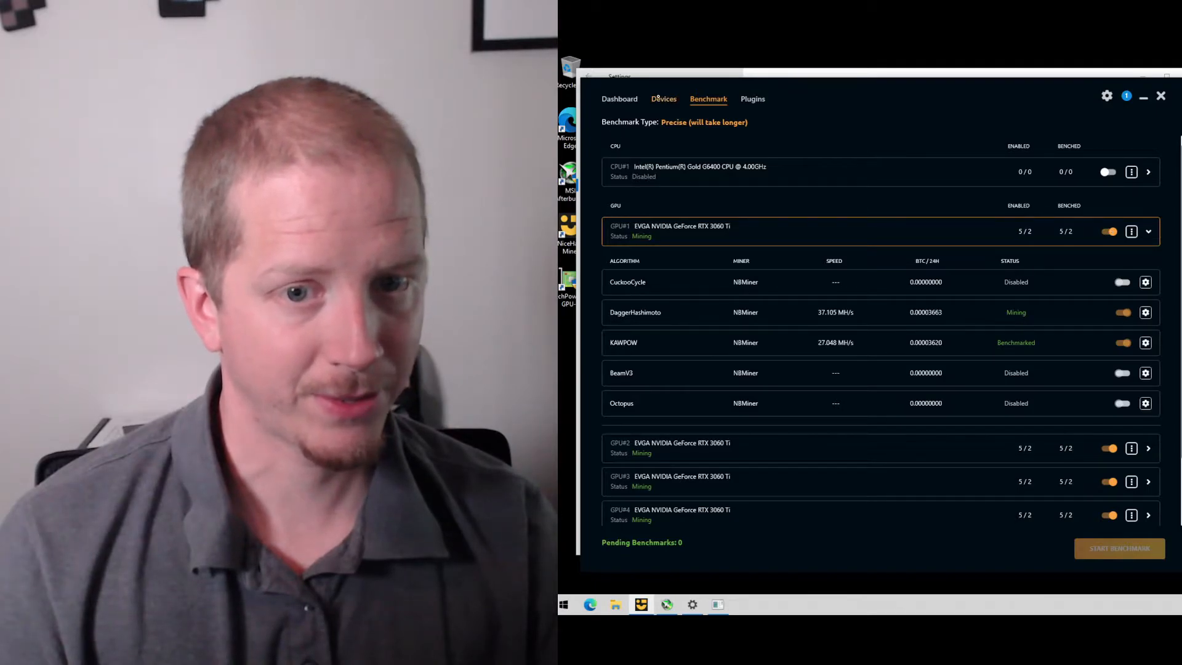
click(664, 99)
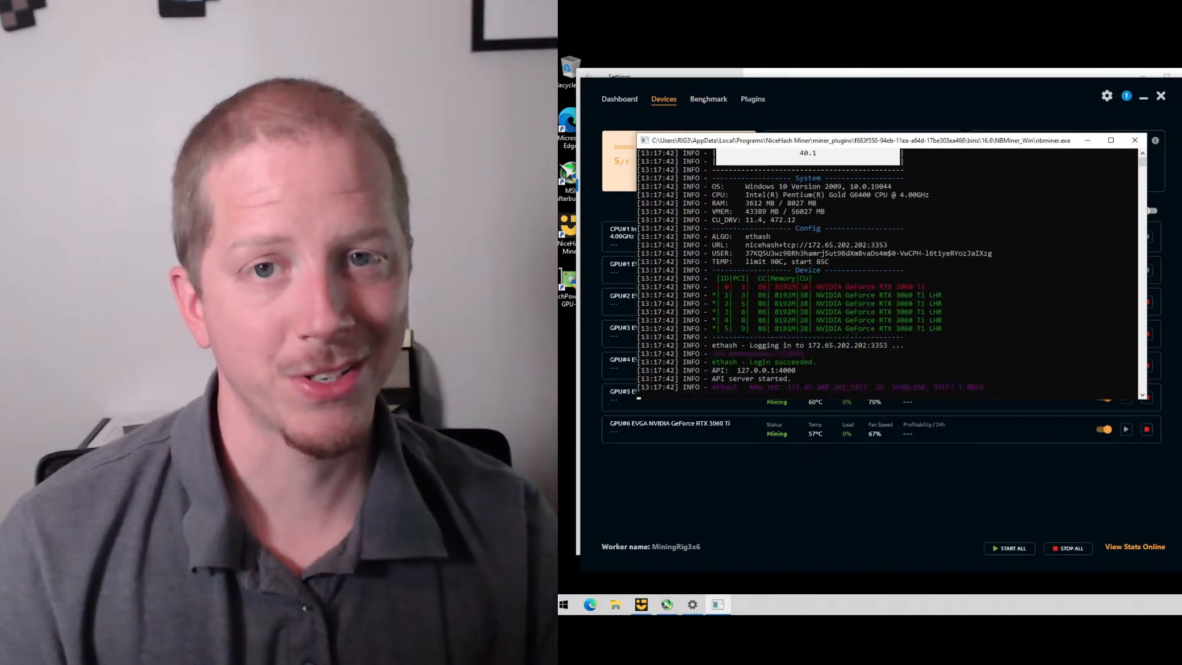
click(707, 98)
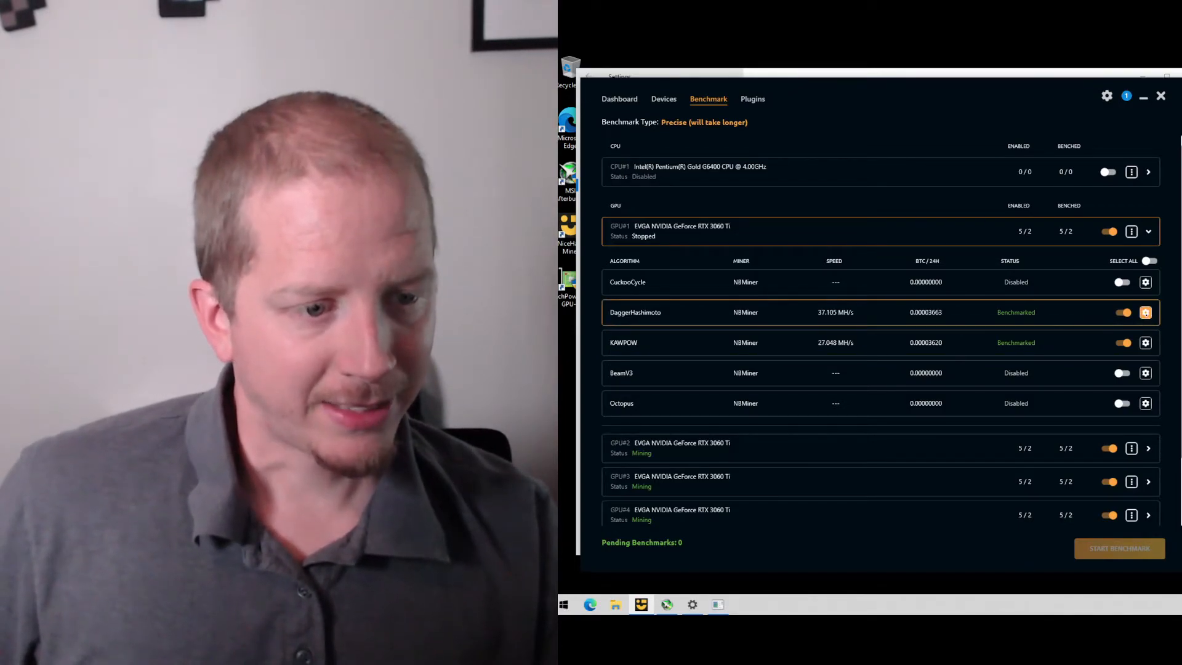
click(1145, 312)
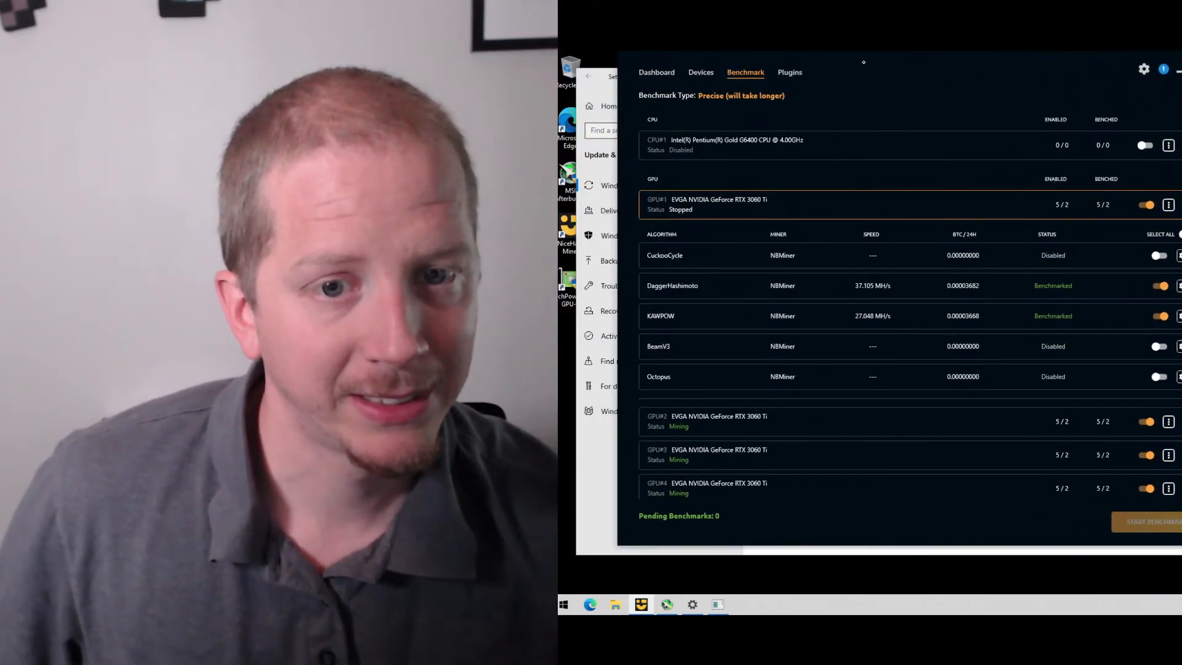
click(699, 71)
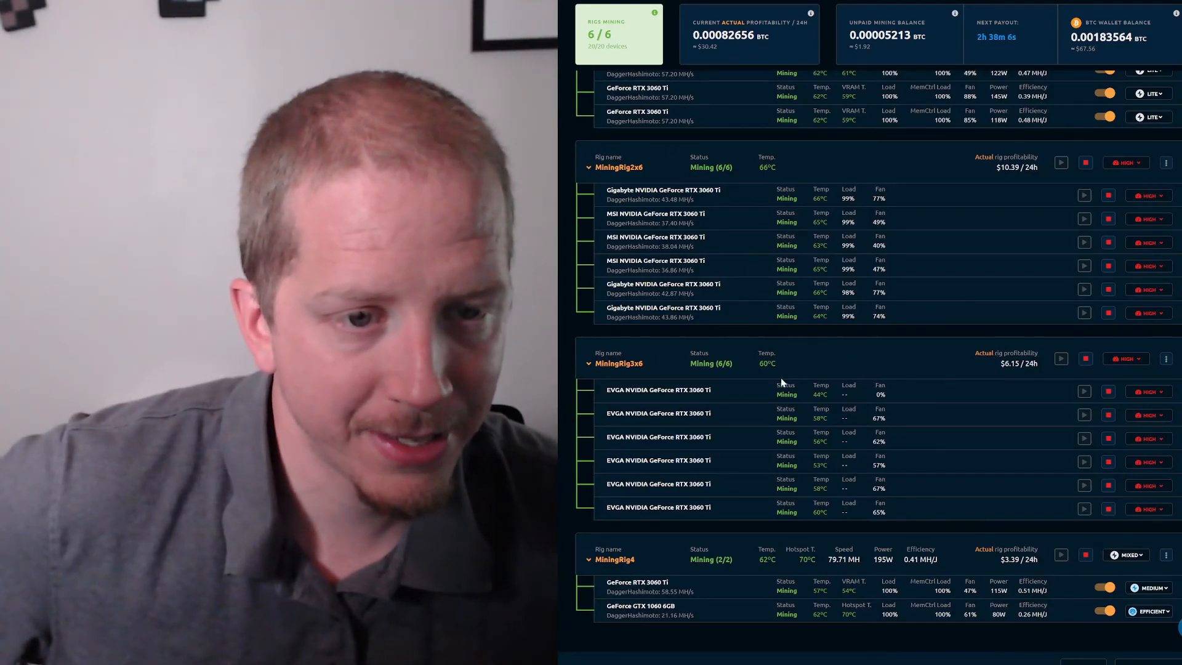
mouse_move(928, 307)
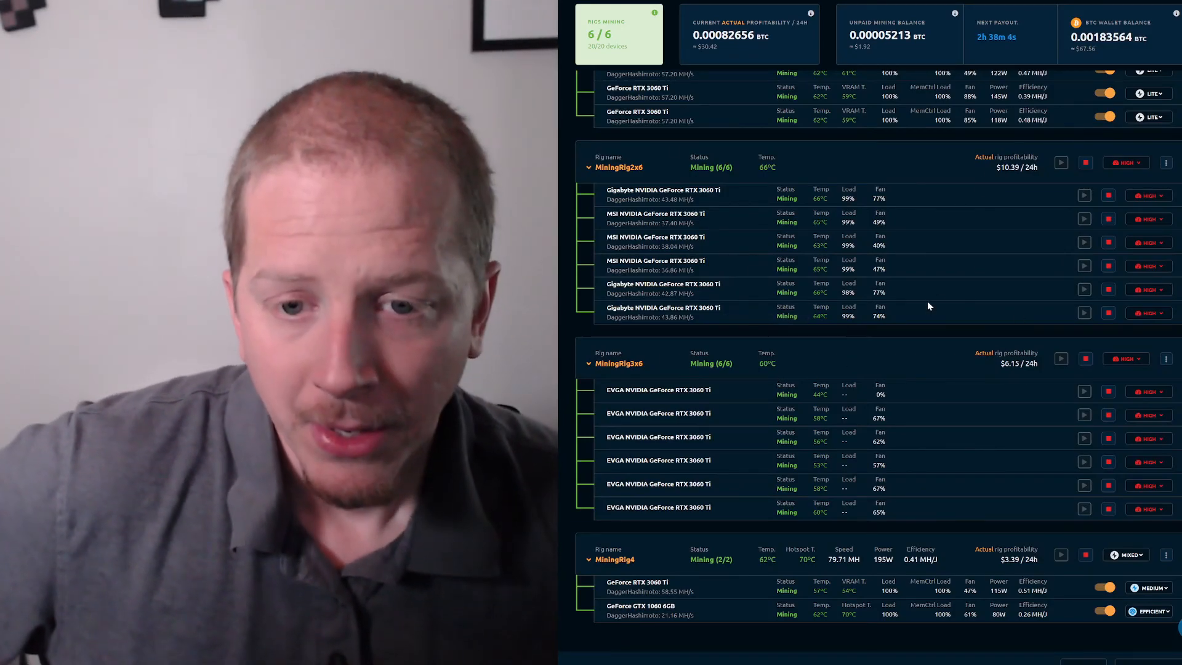